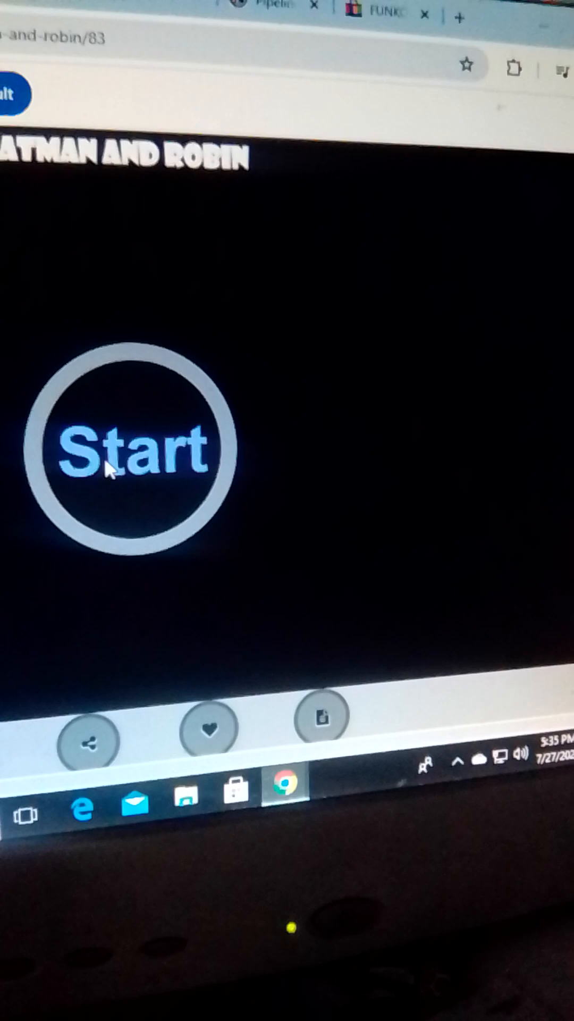
Start the Batman and Robin game download from its page's circular Start button.
left_click(127, 449)
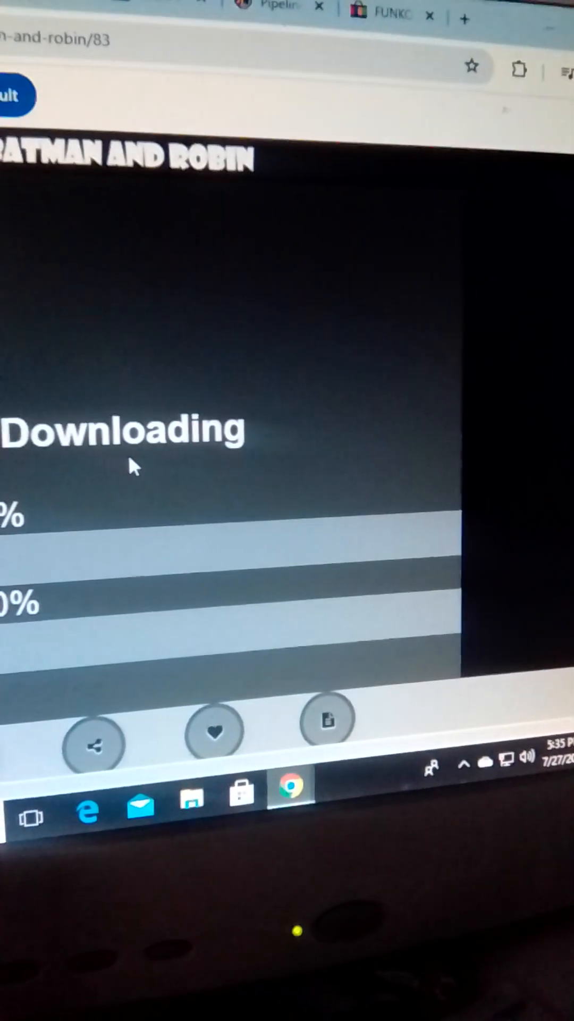